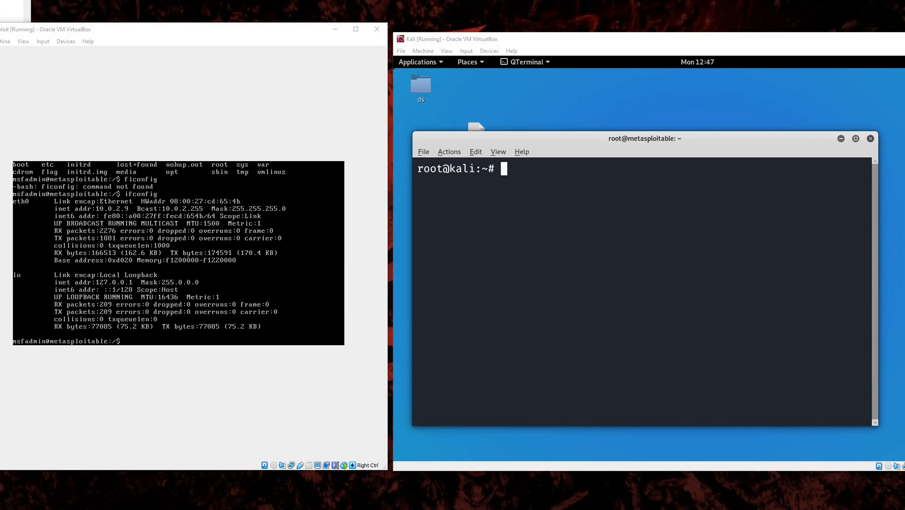
Correct the typo and rerun ifconfig on Metasploitable, showing eth0 at 10.0.2.9
{"action": "type", "text": "s"}
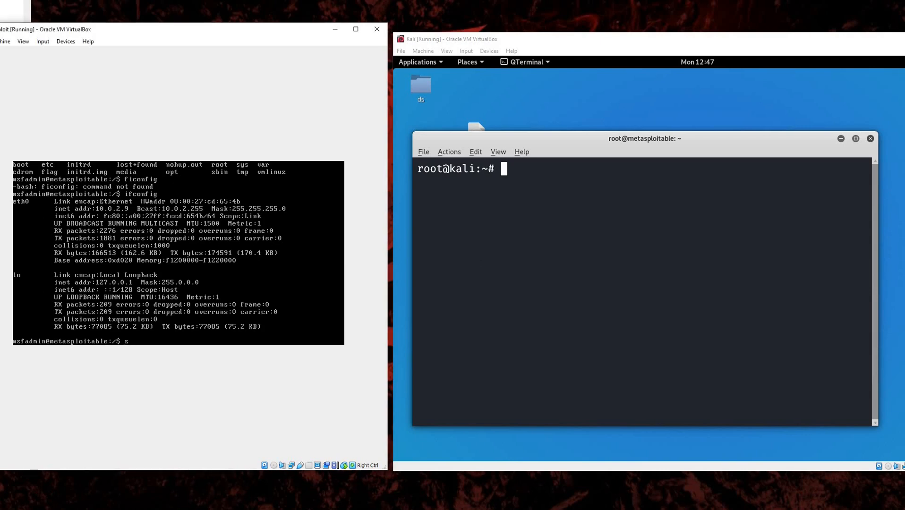
{"action": "key", "text": "BackSpace"}
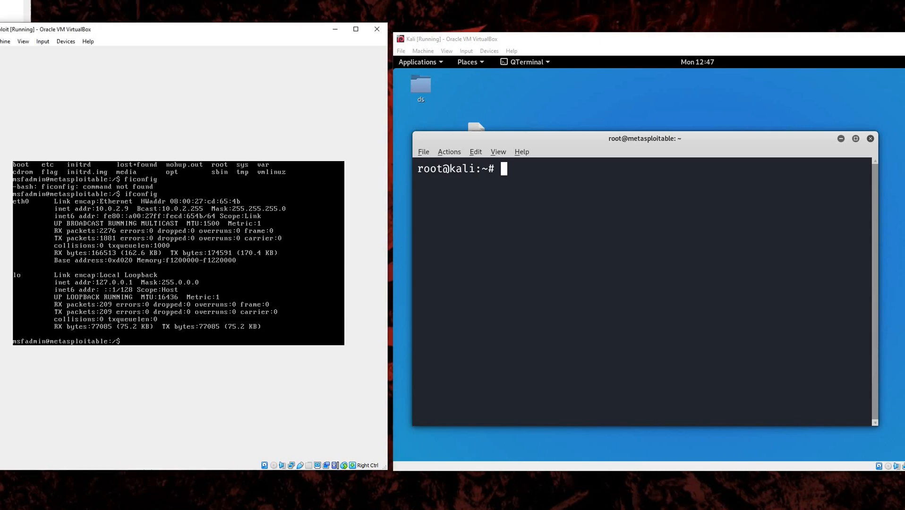
{"action": "type", "text": "if"}
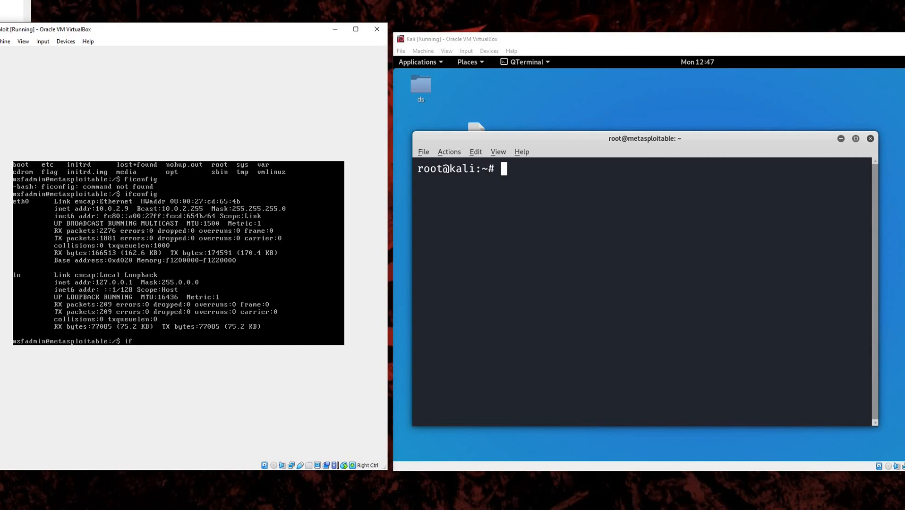
{"action": "key", "text": "Return"}
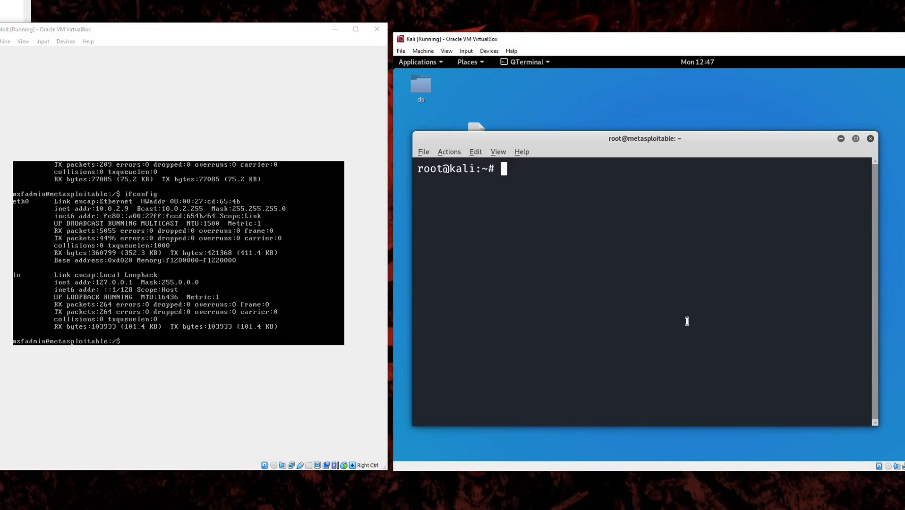
Run nmap -sV against 10.0.2.9 and review the detected services, including rlogind on 513
{"action": "type", "text": "nmap"}
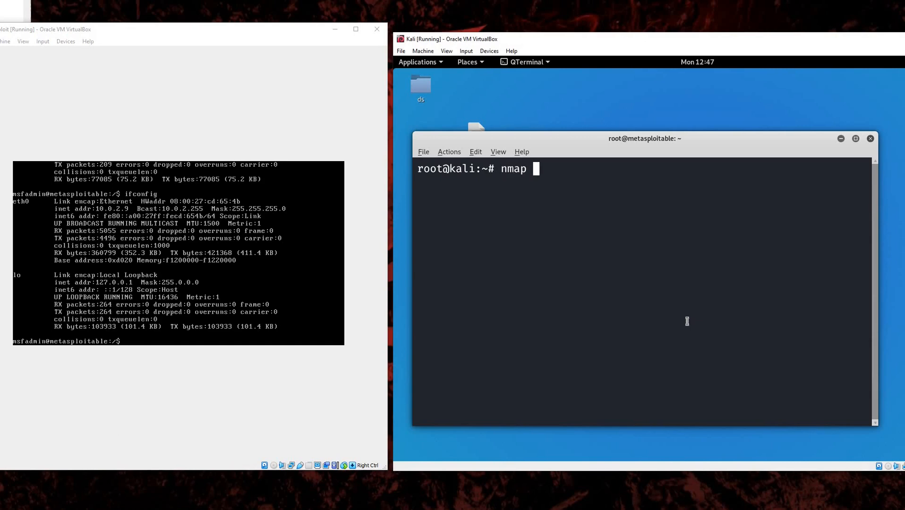
{"action": "type", "text": "-"}
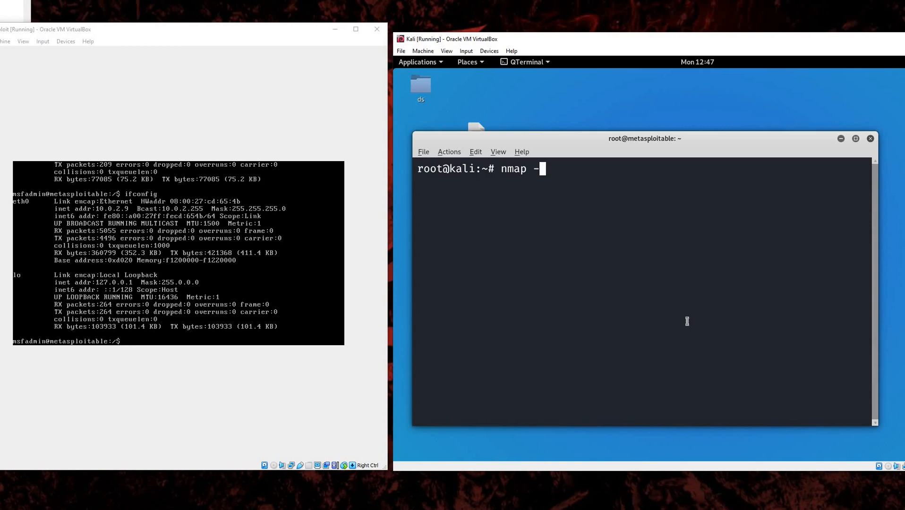
{"action": "type", "text": "sV"}
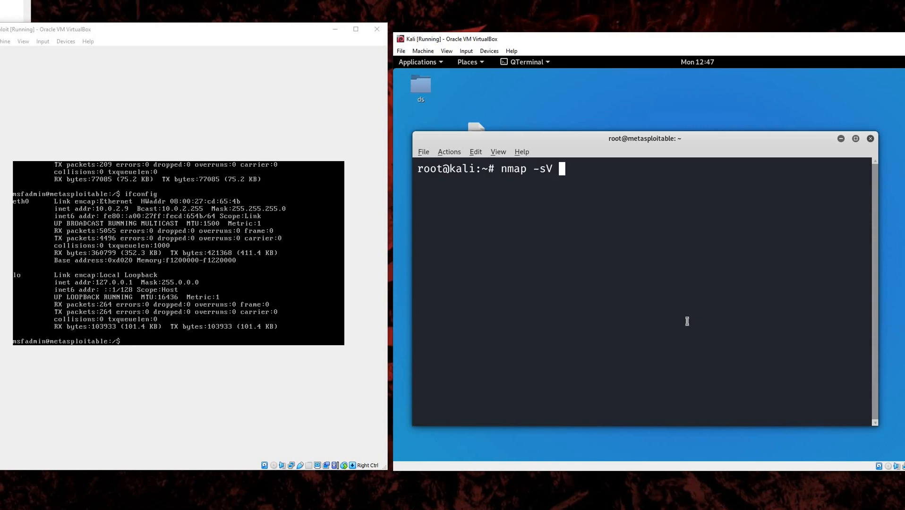
{"action": "type", "text": "10.0.2.9"}
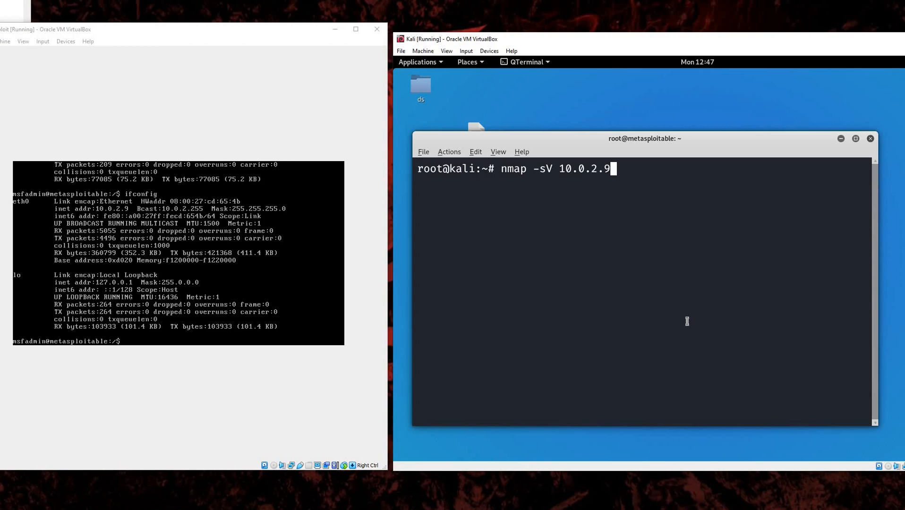
{"action": "key", "text": "Return"}
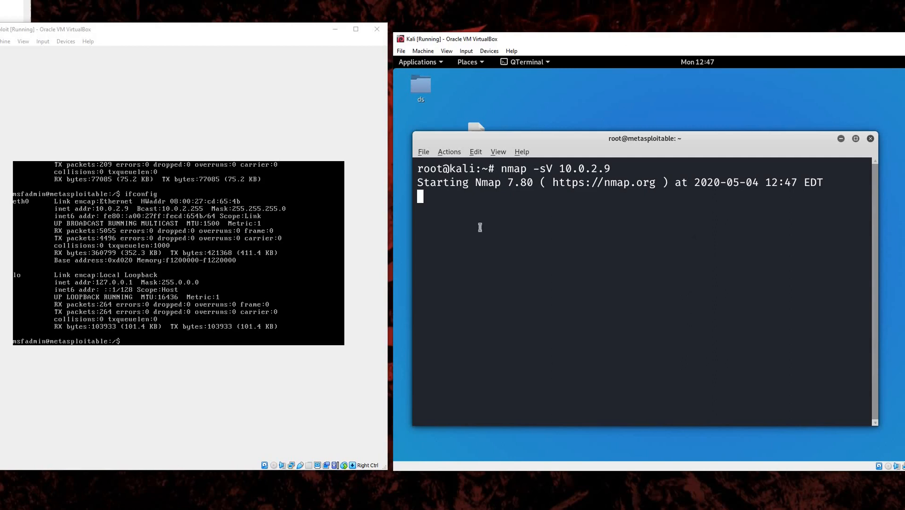
{"action": "mouse_move", "coordinate": [642, 226]}
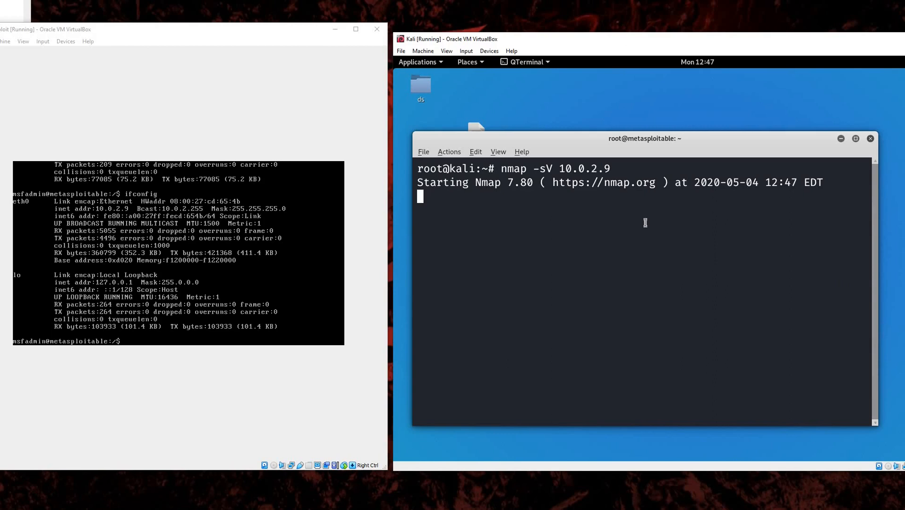
{"action": "mouse_move", "coordinate": [513, 216]}
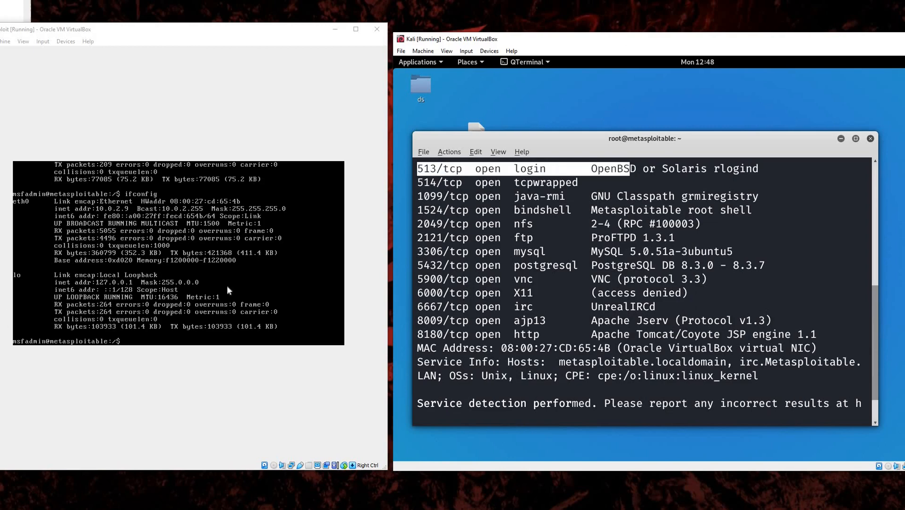
{"action": "mouse_move", "coordinate": [695, 375]}
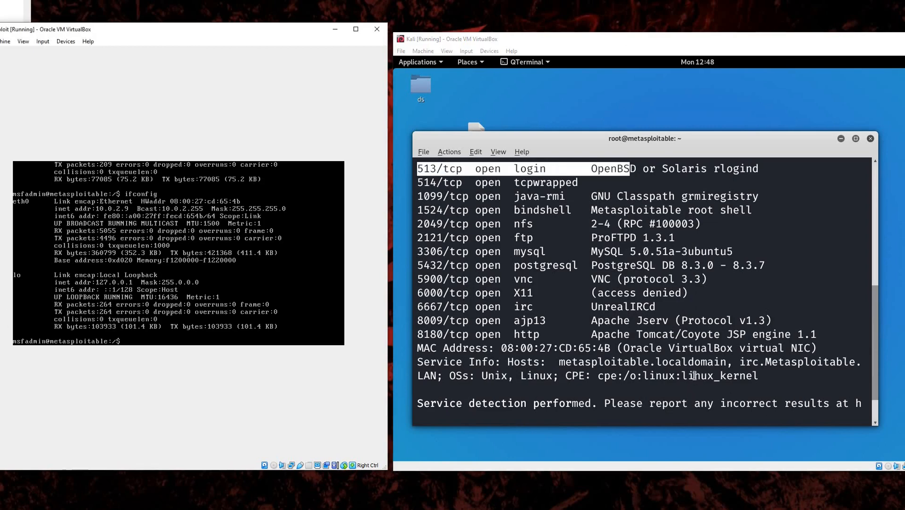
{"action": "scroll", "scroll_direction": "down", "scroll_amount": 3}
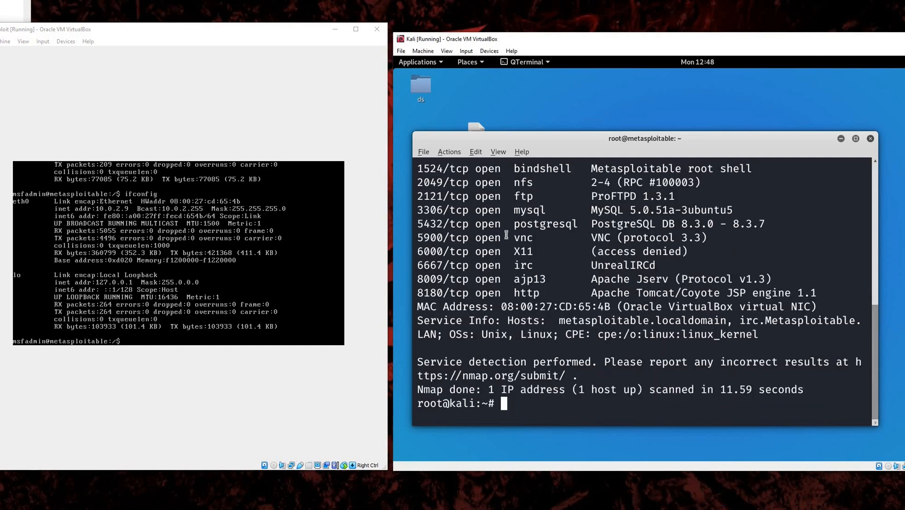
{"action": "scroll", "scroll_direction": "up", "scroll_amount": 3}
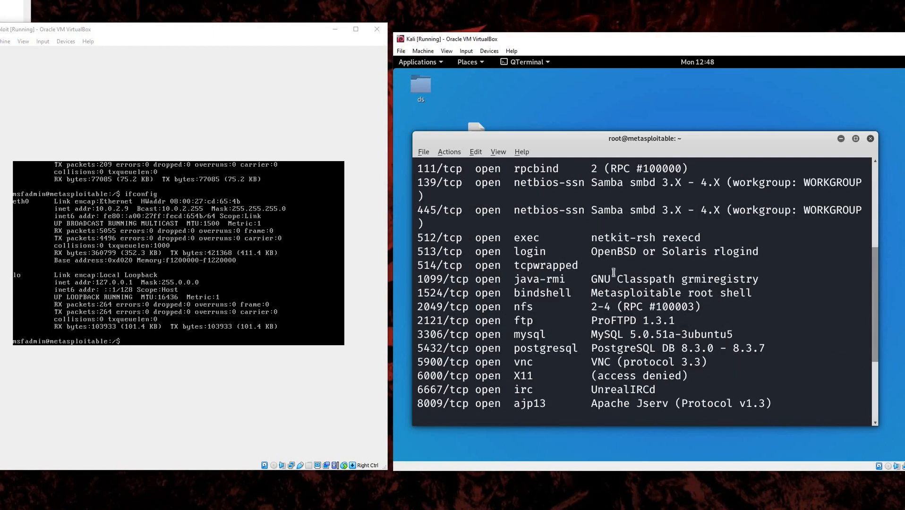
{"action": "scroll", "scroll_direction": "down", "scroll_amount": 3}
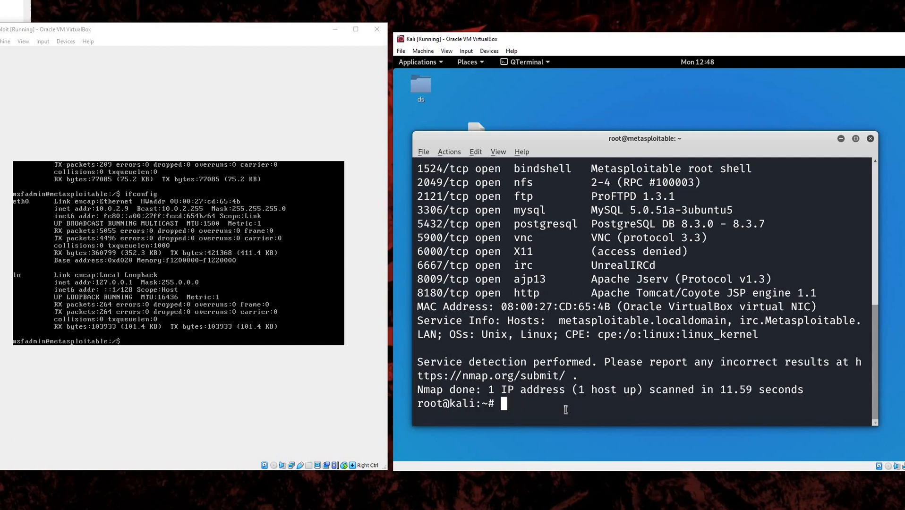
Run apt-get install rsh-client on Kali, which reports it is already the newest version
{"action": "type", "text": "apt-get"}
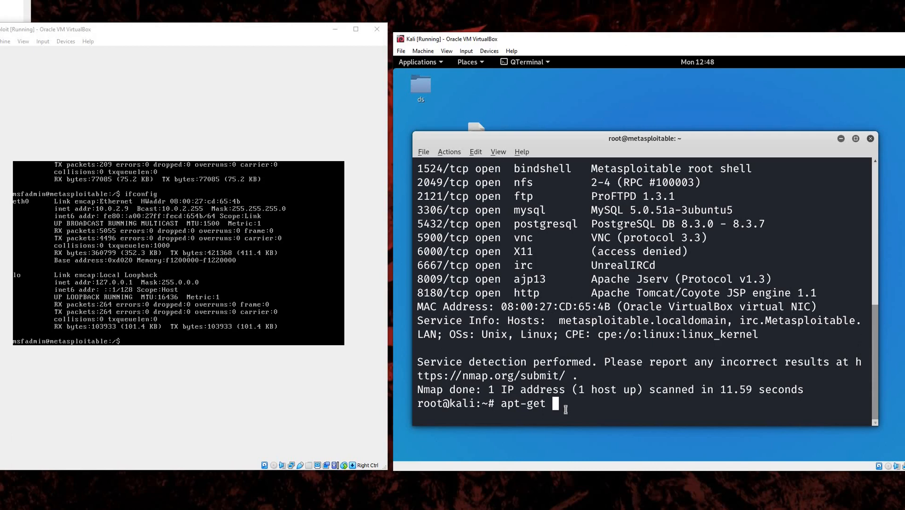
{"action": "type", "text": "install"}
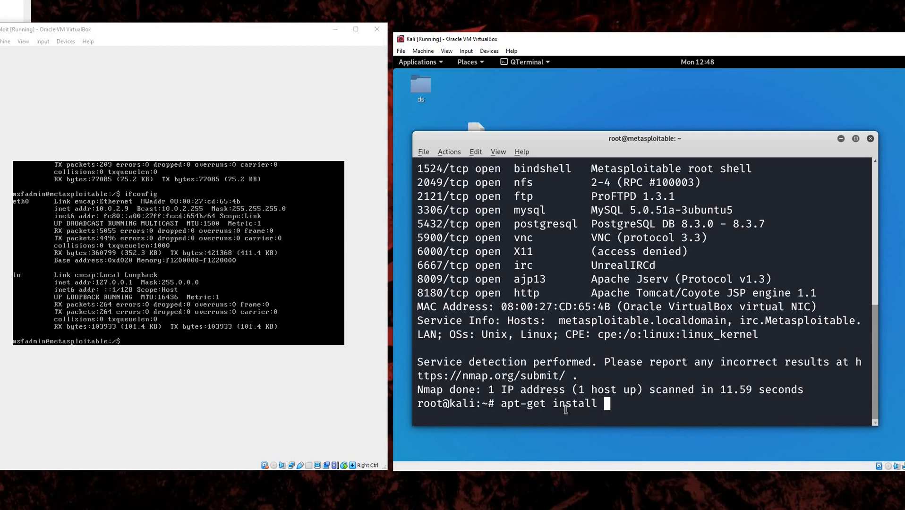
{"action": "type", "text": "rsh-"}
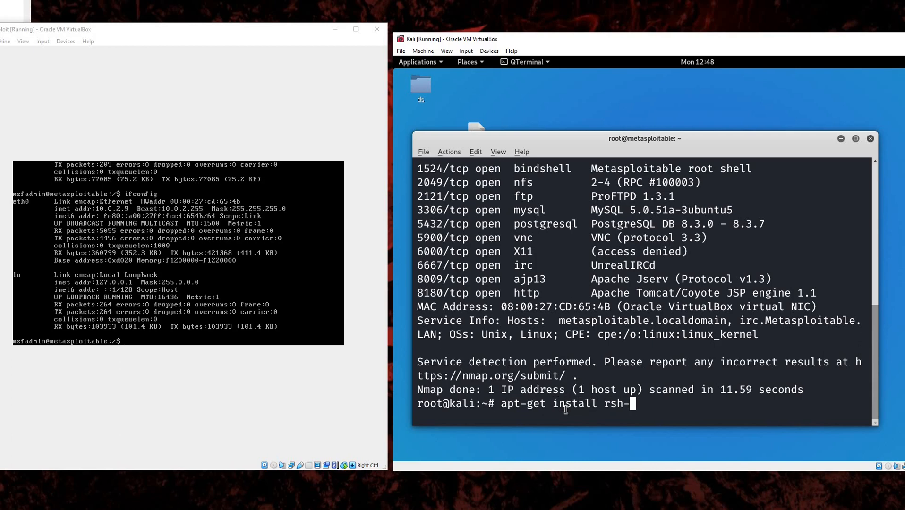
{"action": "key", "text": "Return"}
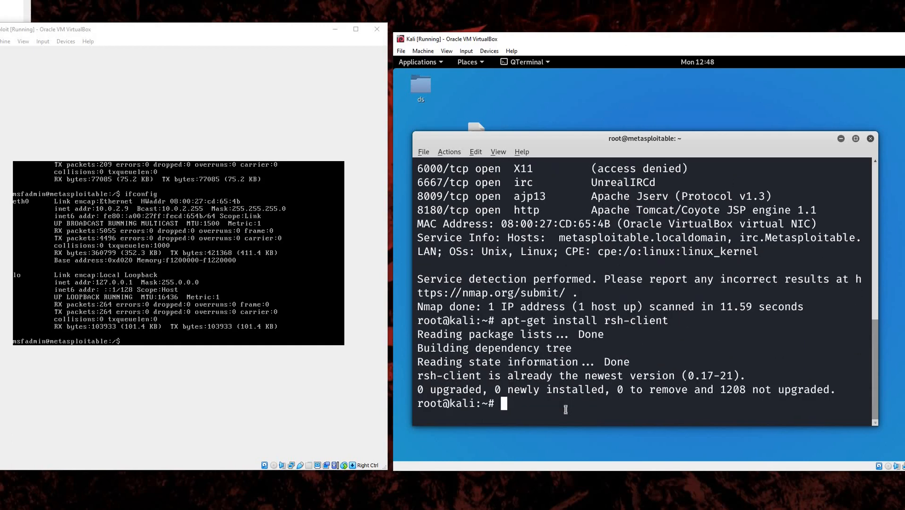
Run rlogin -l root -p 513 10.0.2.9 to get a root@metasploitable shell
{"action": "type", "text": "r"}
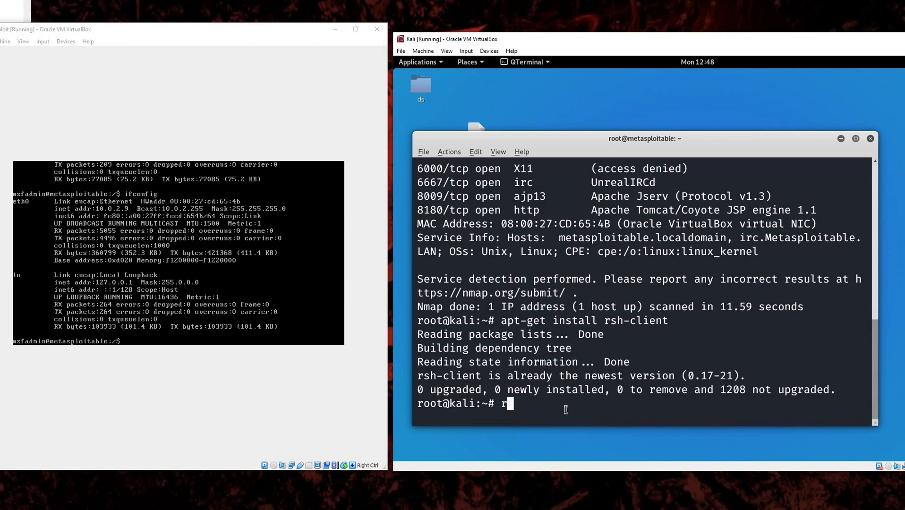
{"action": "type", "text": "lo"}
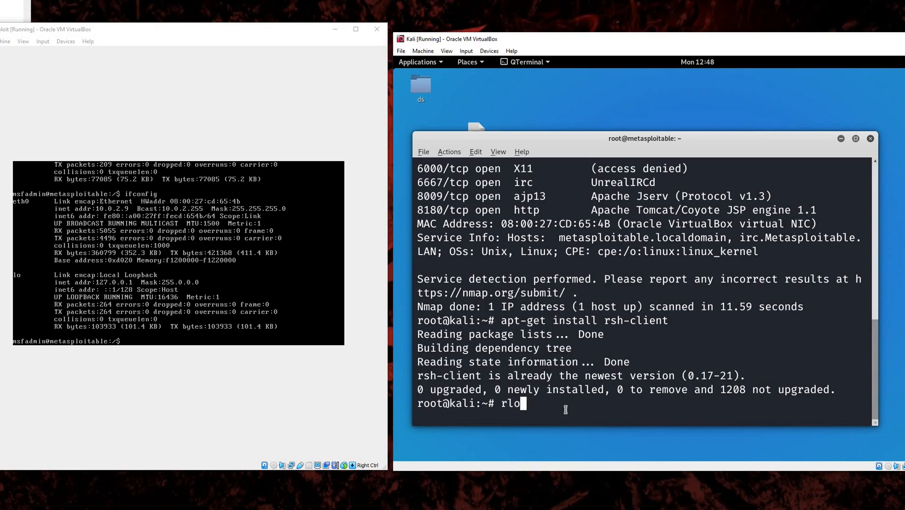
{"action": "type", "text": "gin"}
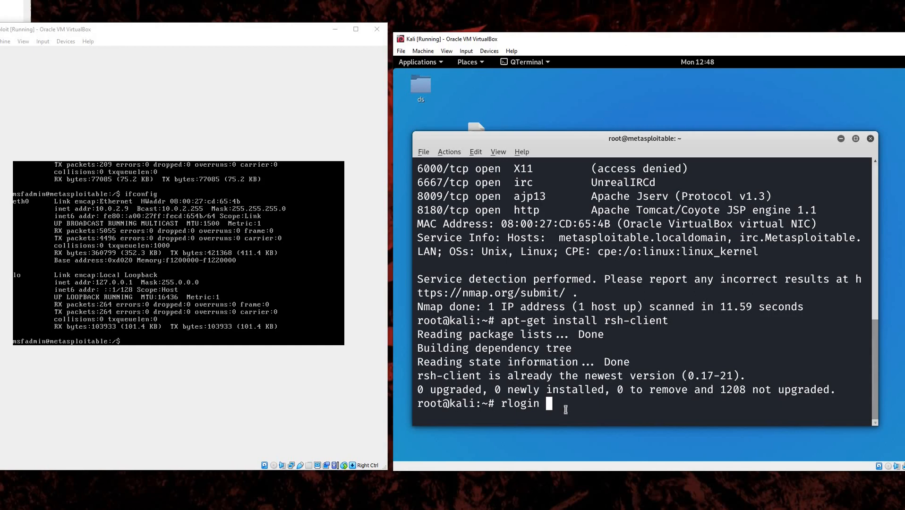
{"action": "type", "text": "-l"}
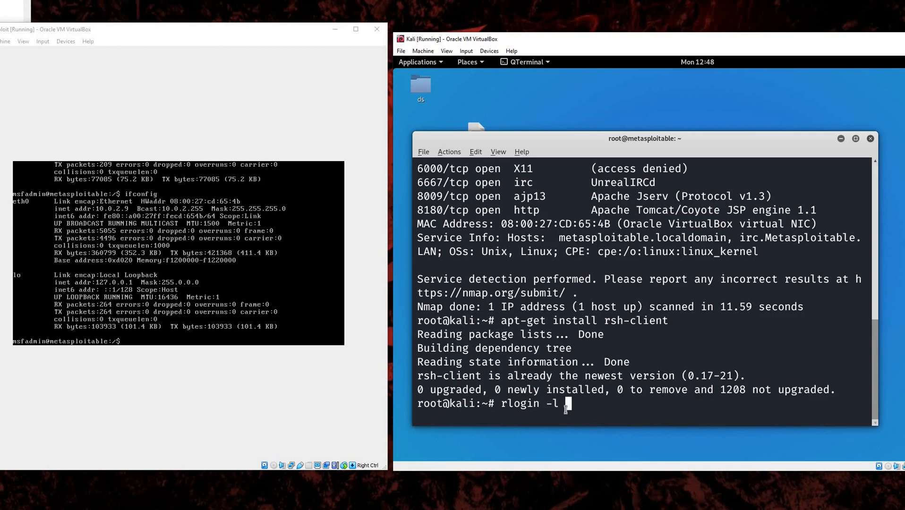
{"action": "type", "text": "root"}
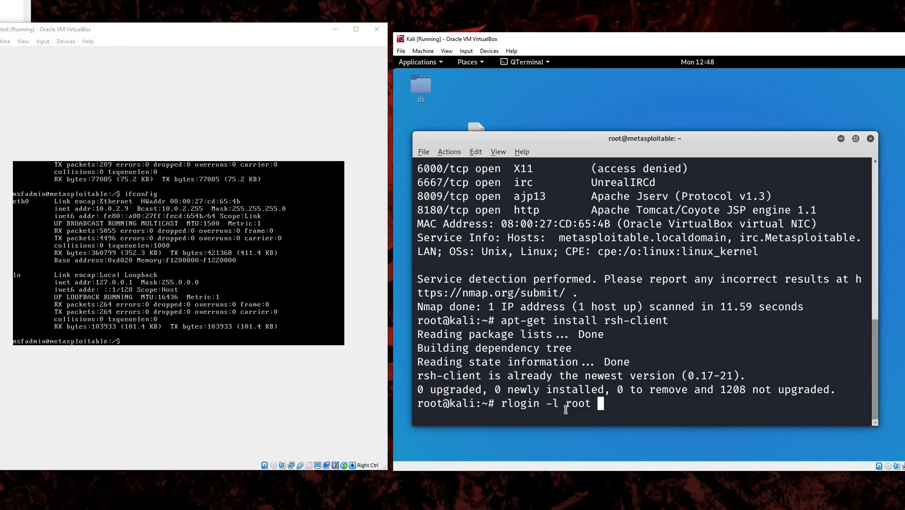
{"action": "type", "text": "-p"}
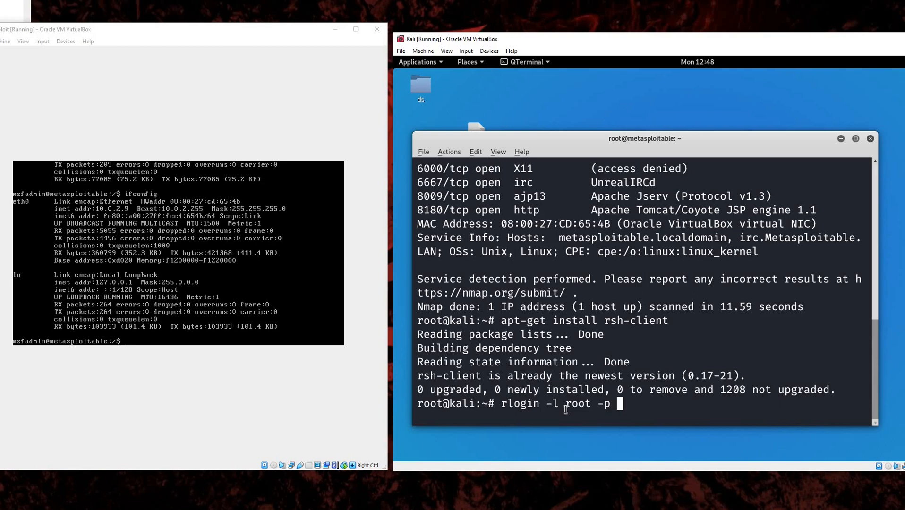
{"action": "type", "text": "513"}
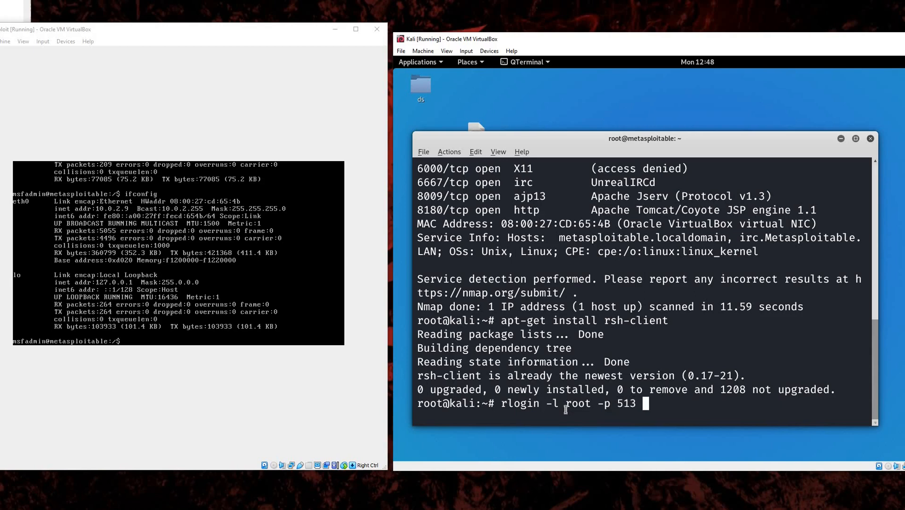
{"action": "type", "text": "1"}
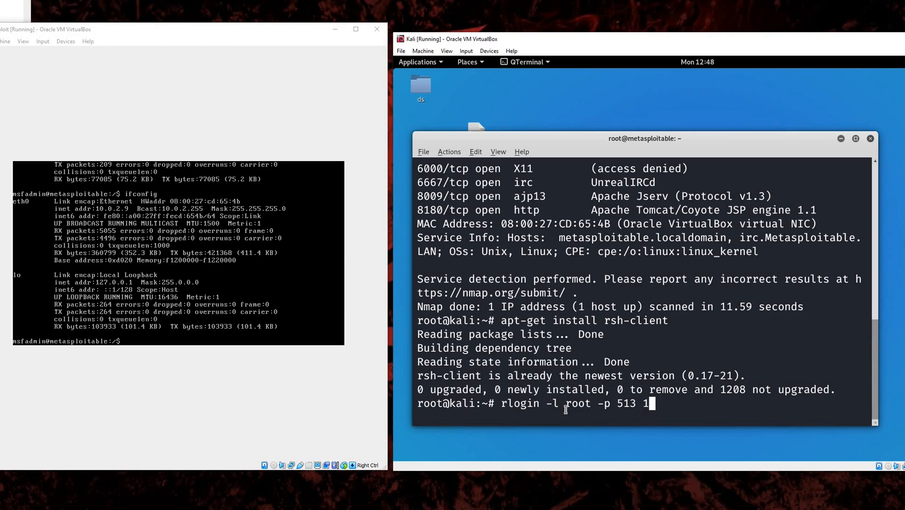
{"action": "type", "text": "0."}
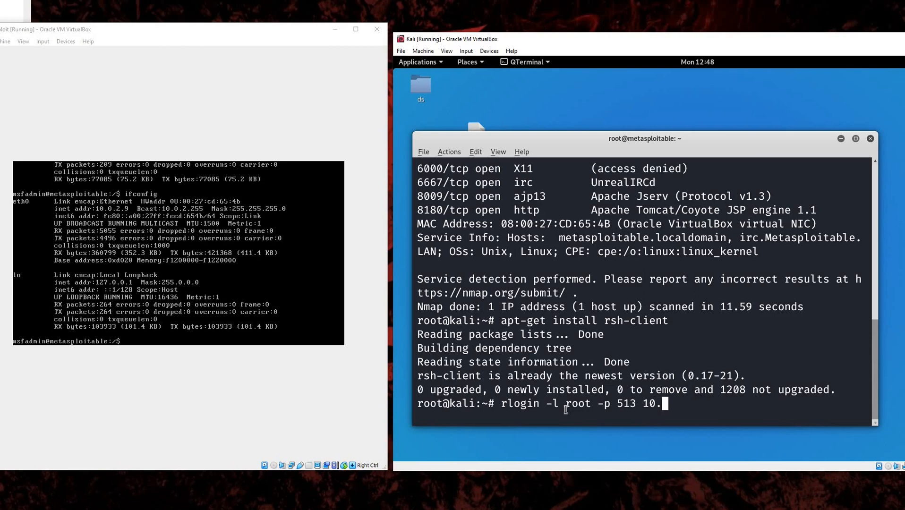
{"action": "type", "text": "0.2.9"}
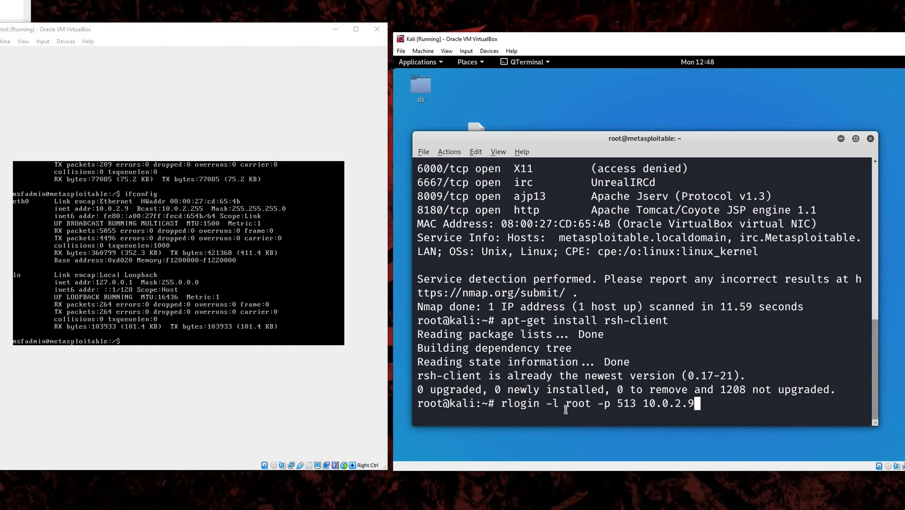
{"action": "key", "text": "Return"}
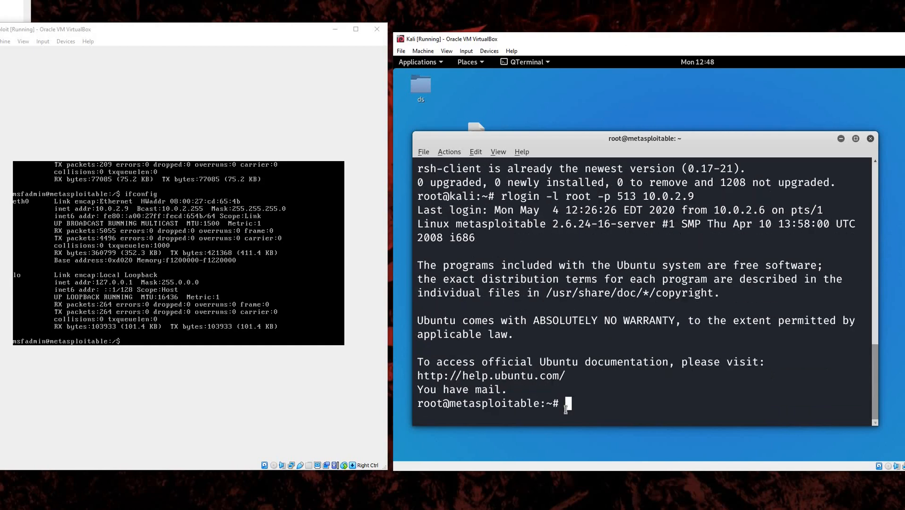
Change to the / directory and start cat > linux to create the file
{"action": "type", "text": "cd"}
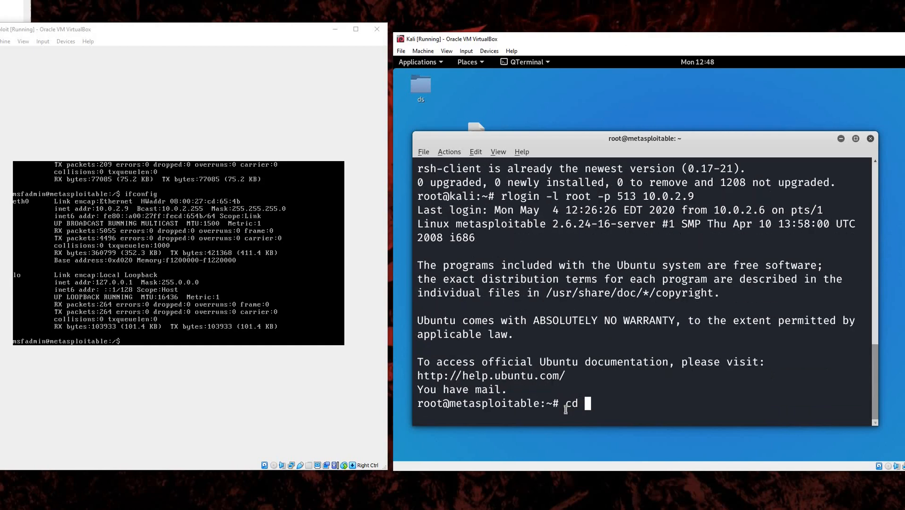
{"action": "key", "text": "Return"}
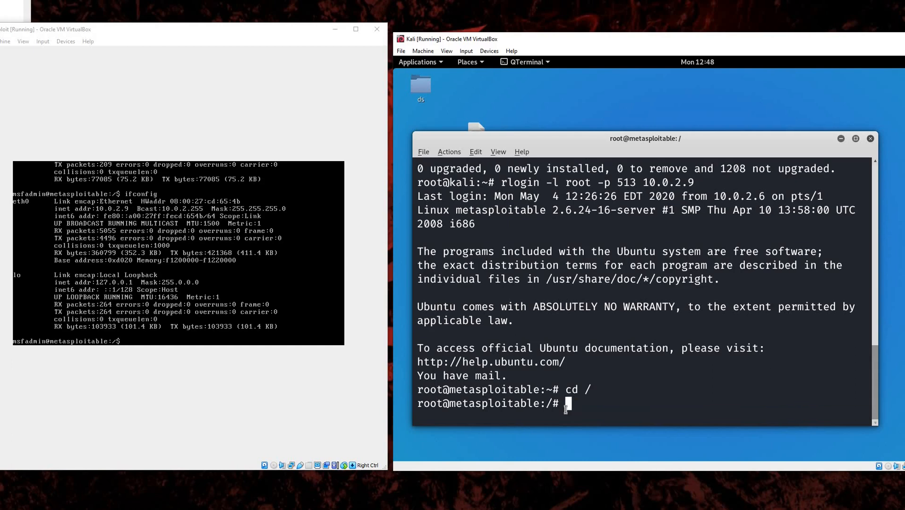
{"action": "type", "text": "cat >"}
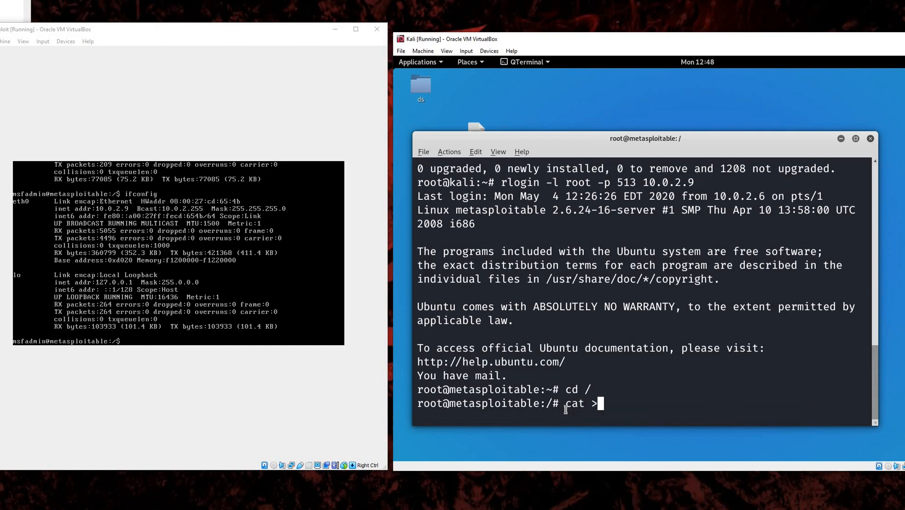
{"action": "type", "text": "linux"}
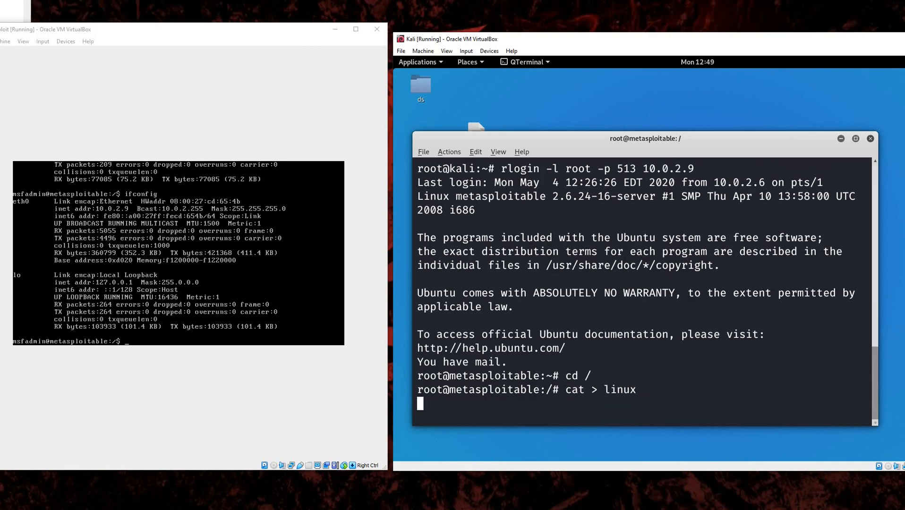
{"action": "type", "text": "sa"}
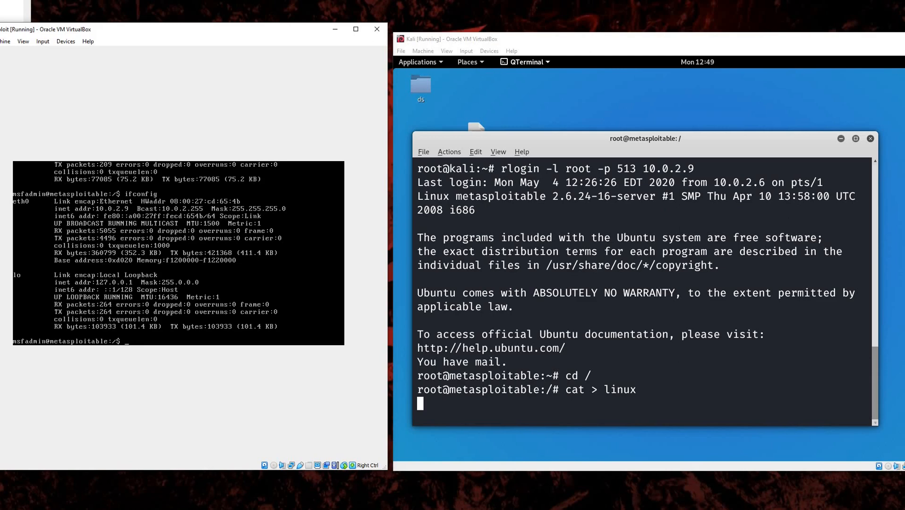
On the Metasploitable console, change to / and list it, showing the linux file
{"action": "type", "text": "cd ."}
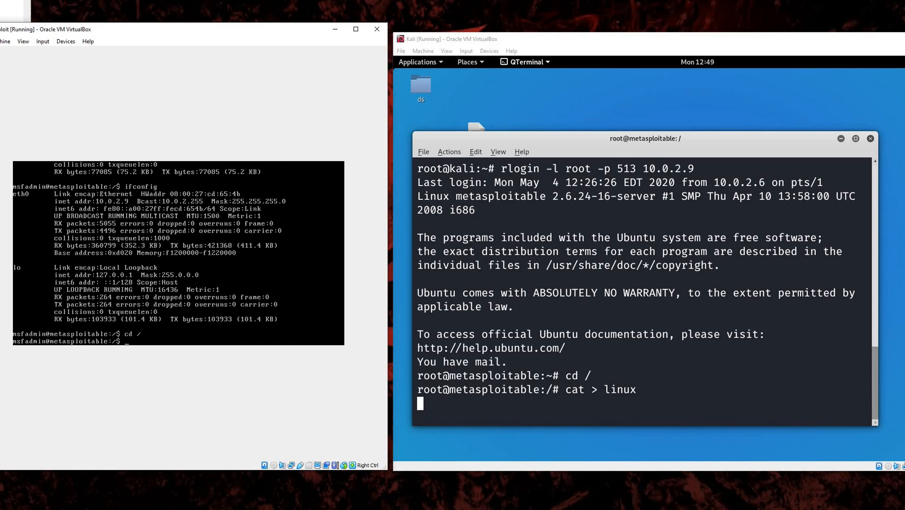
{"action": "type", "text": "ls"}
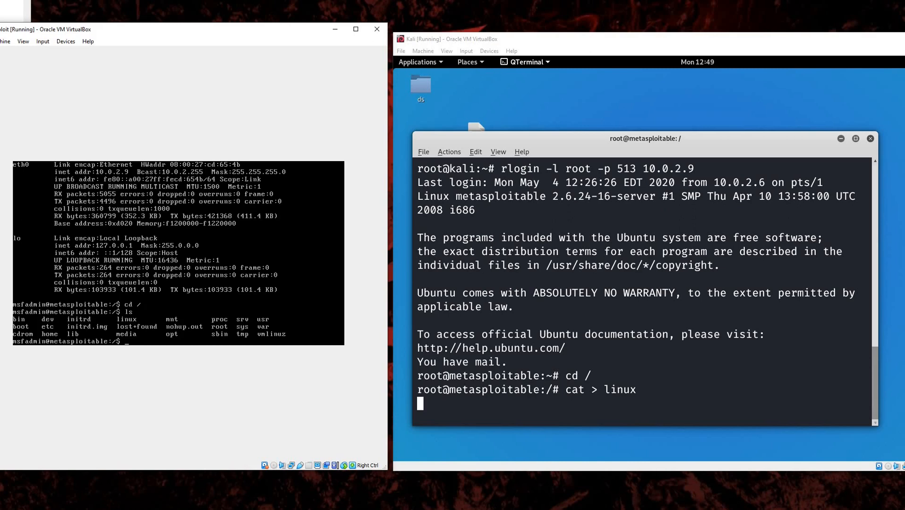
{"action": "mouse_move", "coordinate": [402, 504]}
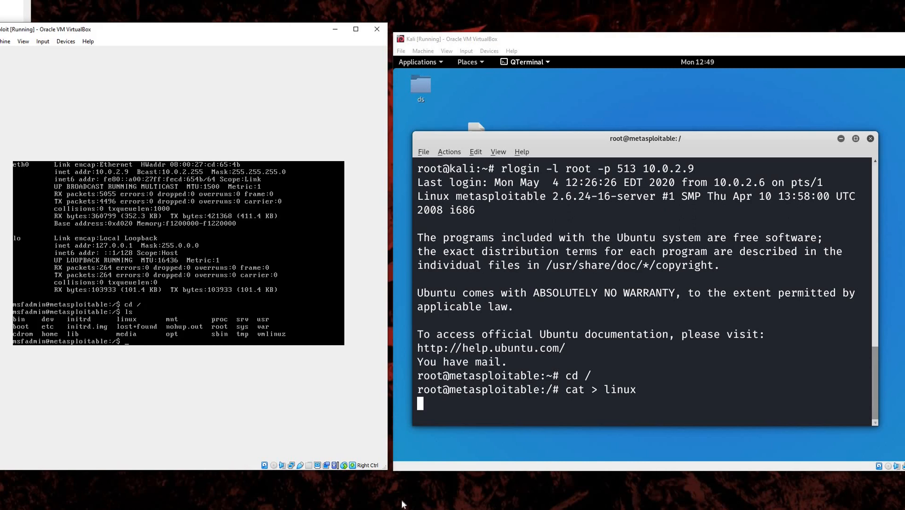